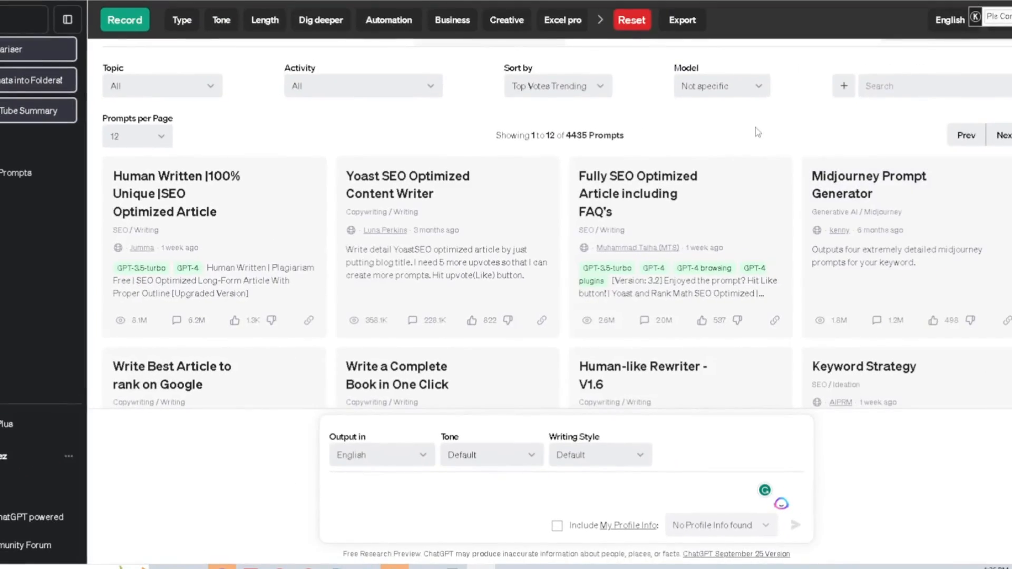
mouse_move(400, 14)
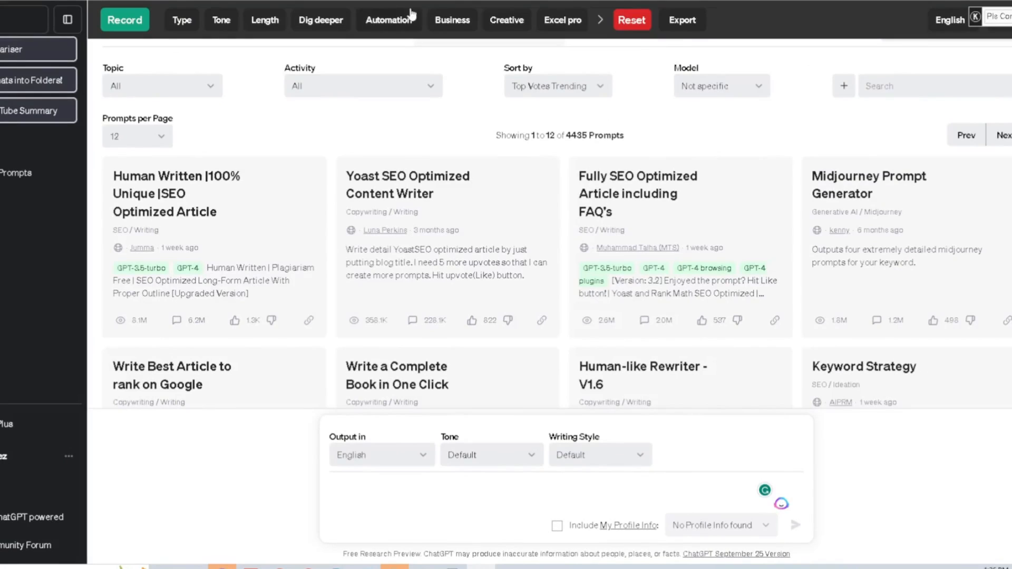
mouse_move(795, 133)
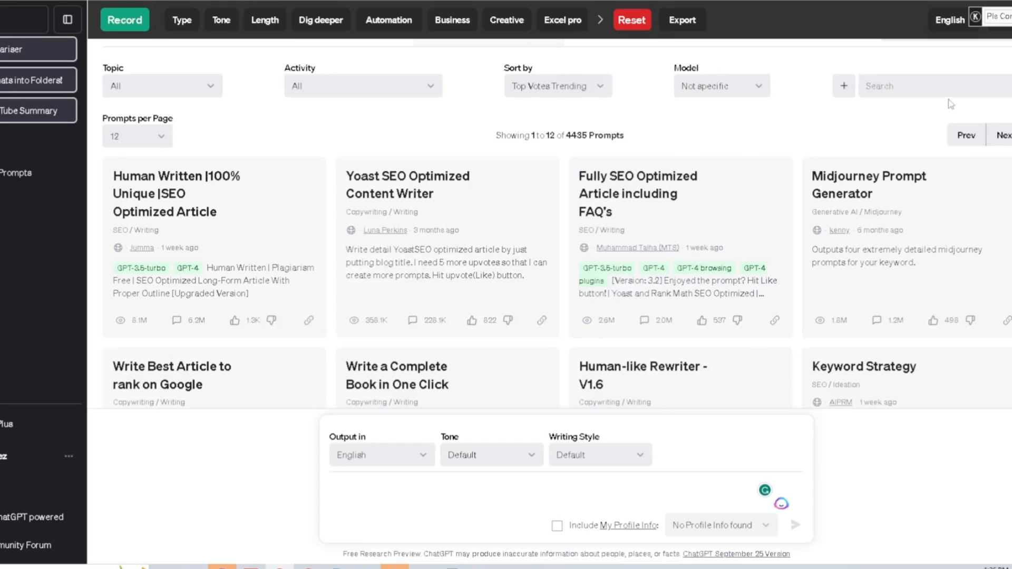
mouse_move(636, 325)
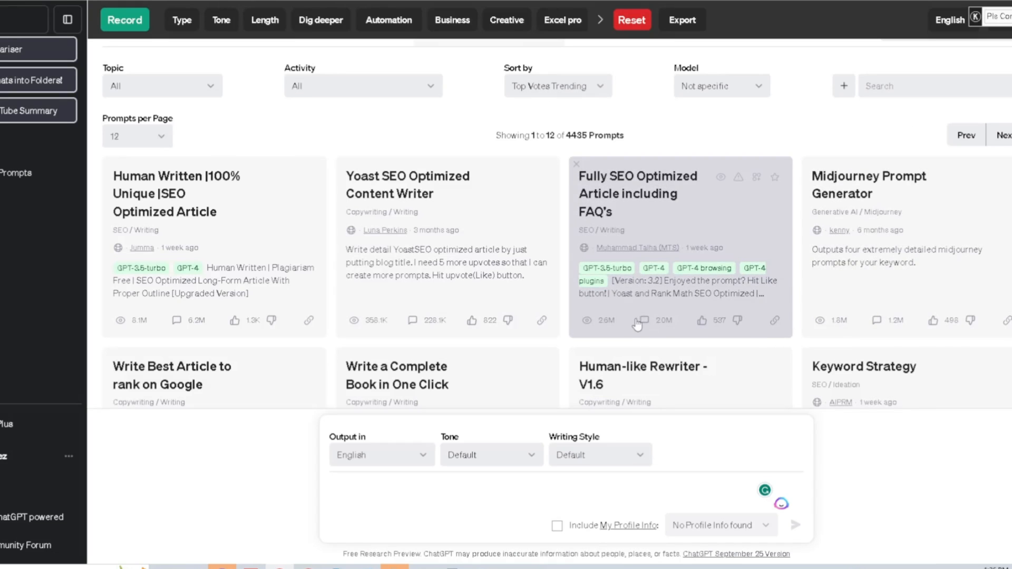
mouse_move(618, 297)
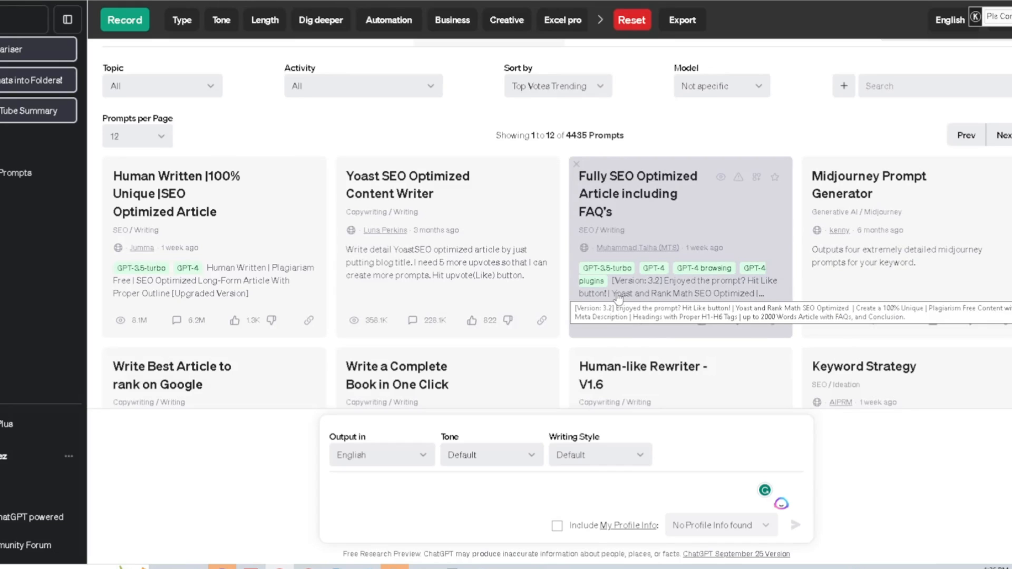
mouse_move(298, 231)
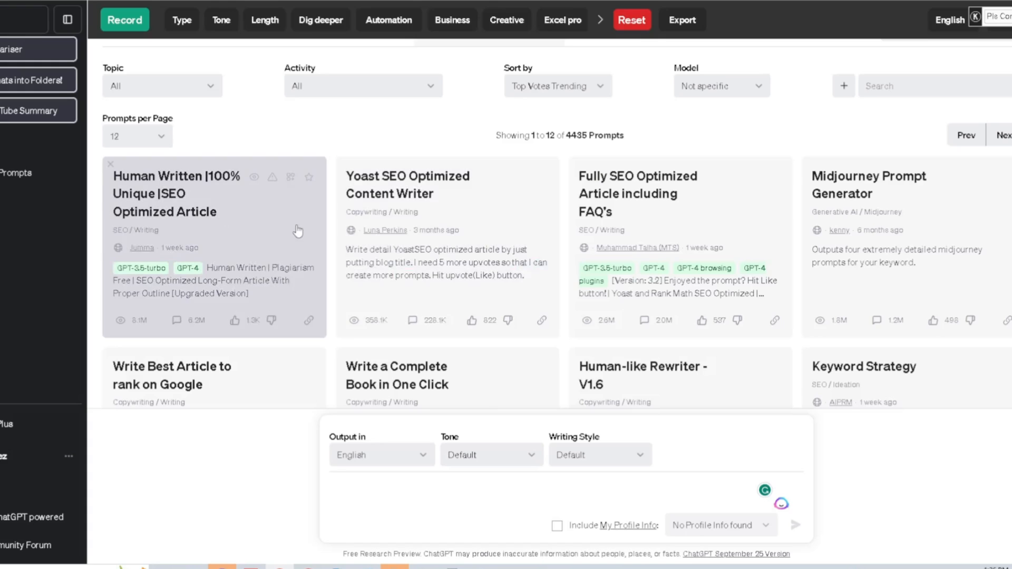
mouse_move(846, 250)
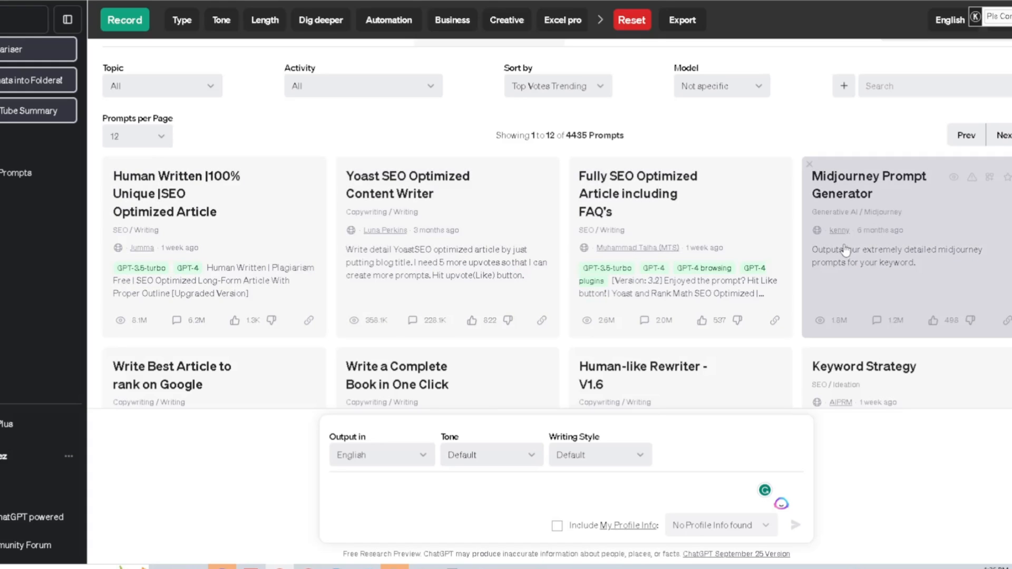
mouse_move(837, 187)
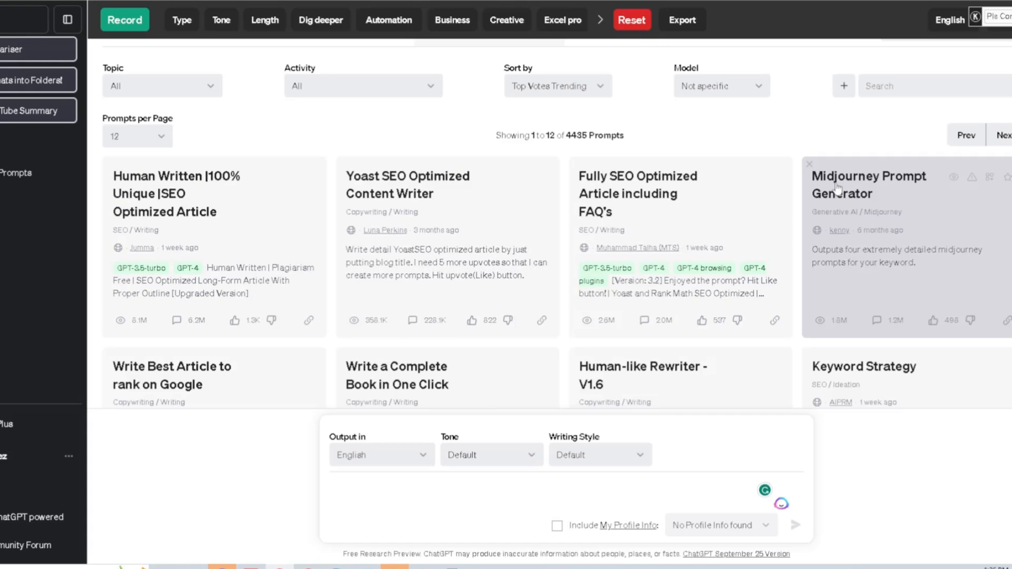
mouse_move(843, 190)
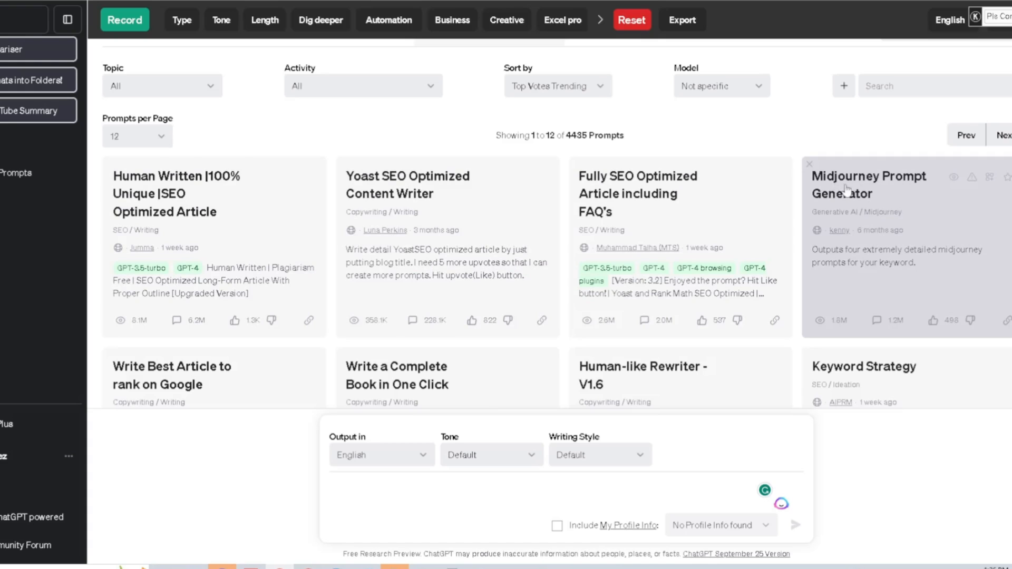
mouse_move(833, 330)
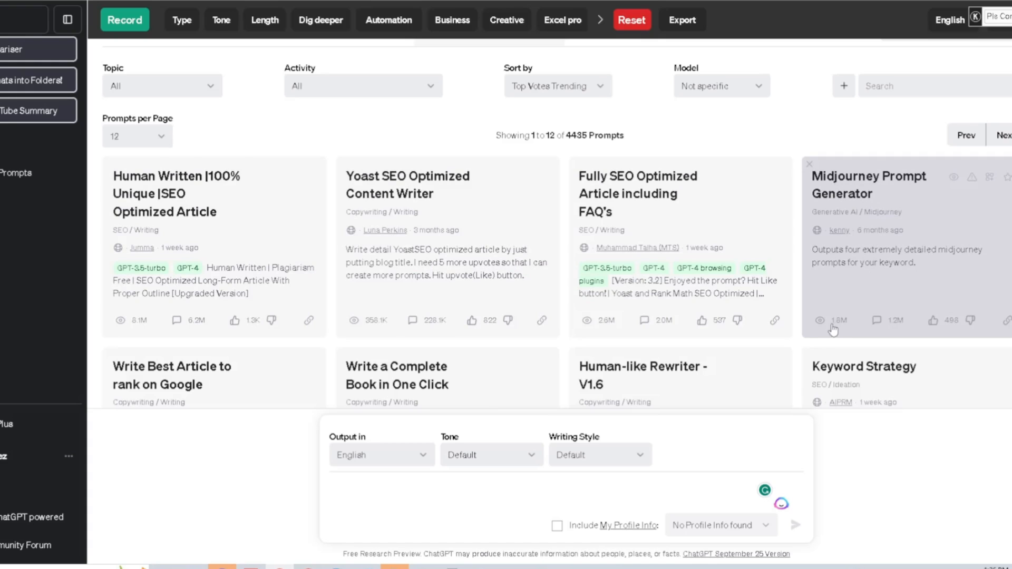
mouse_move(842, 330)
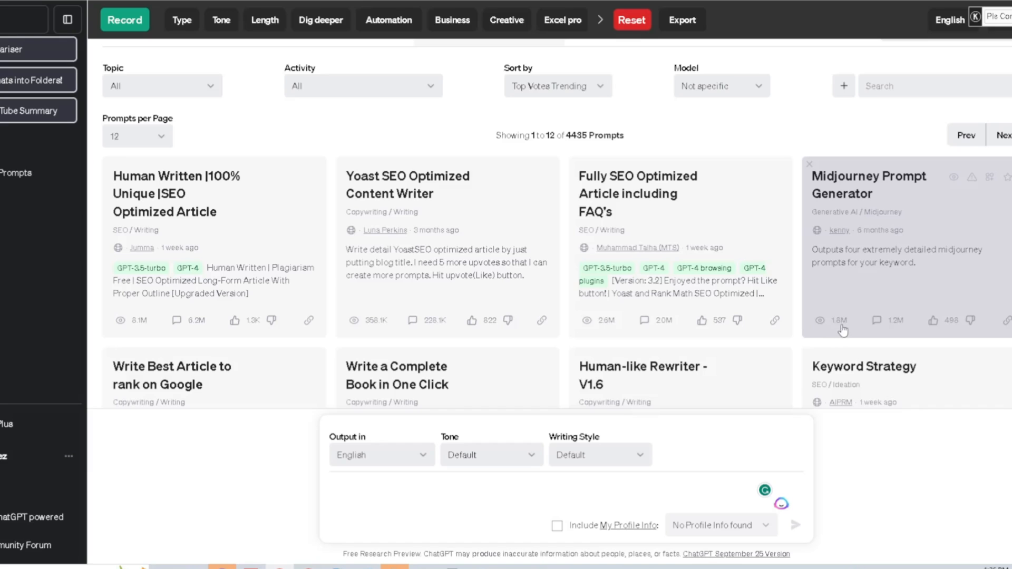
mouse_move(900, 331)
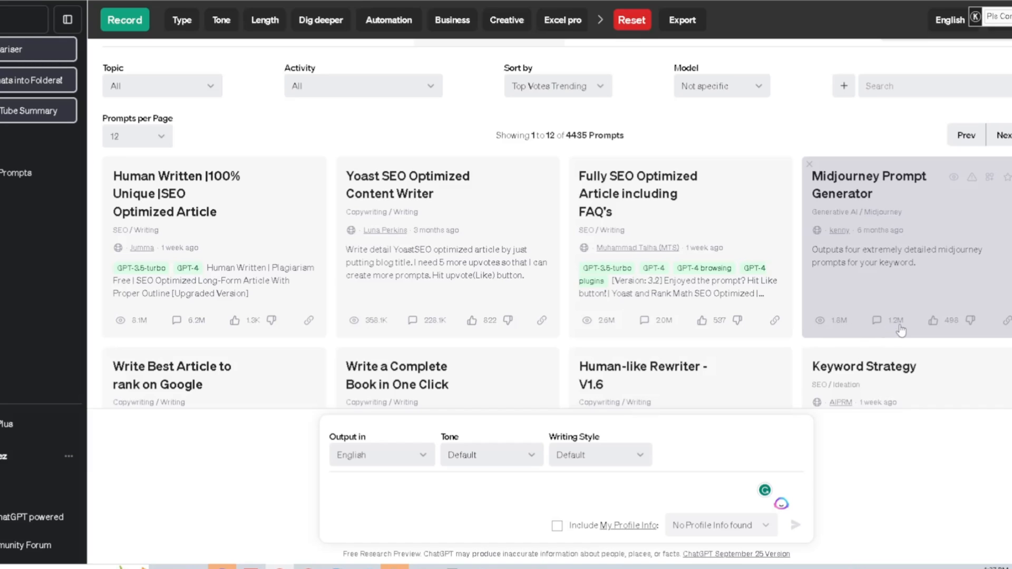
mouse_move(971, 241)
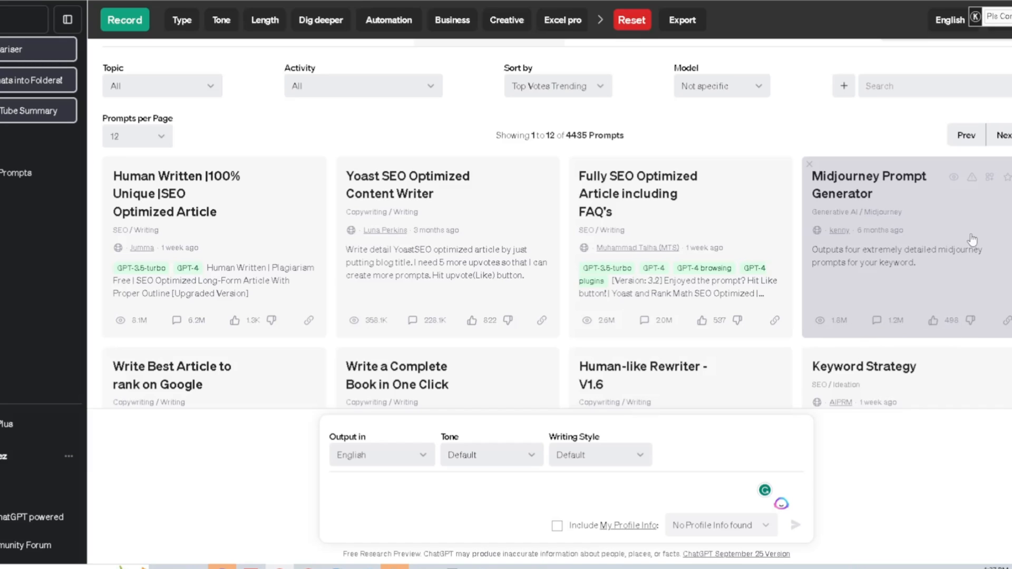
mouse_move(471, 335)
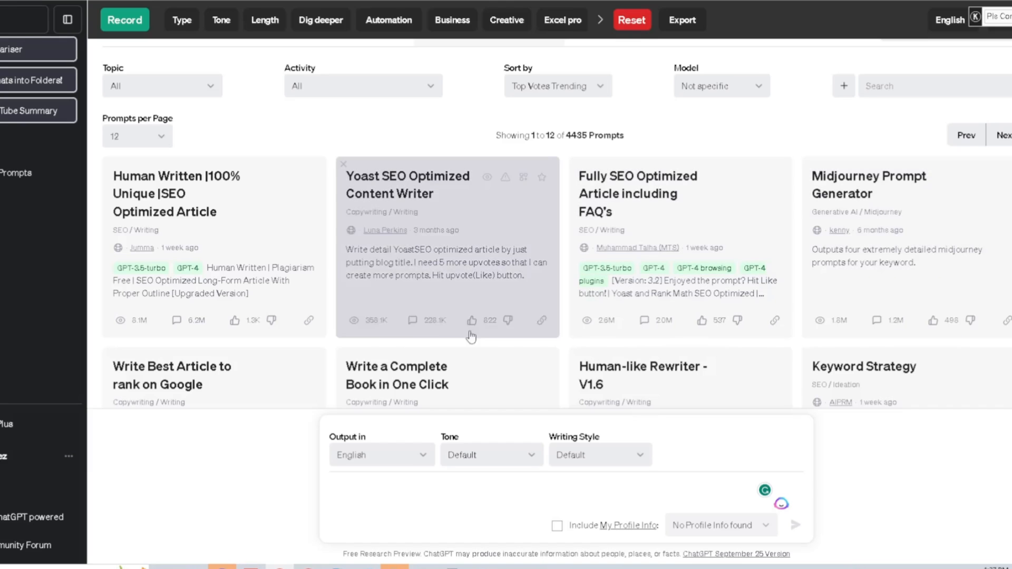
mouse_move(526, 349)
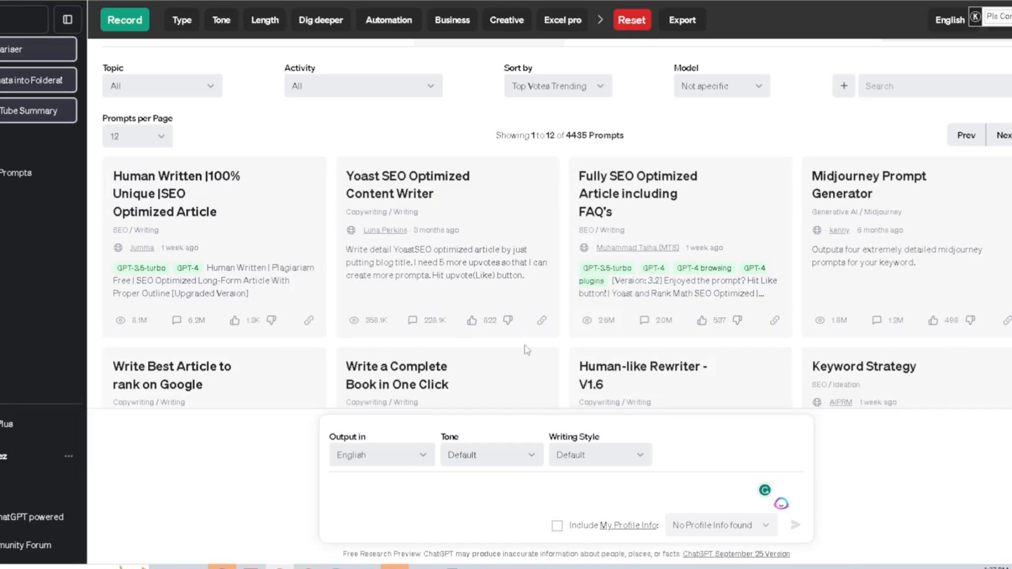
mouse_move(412, 328)
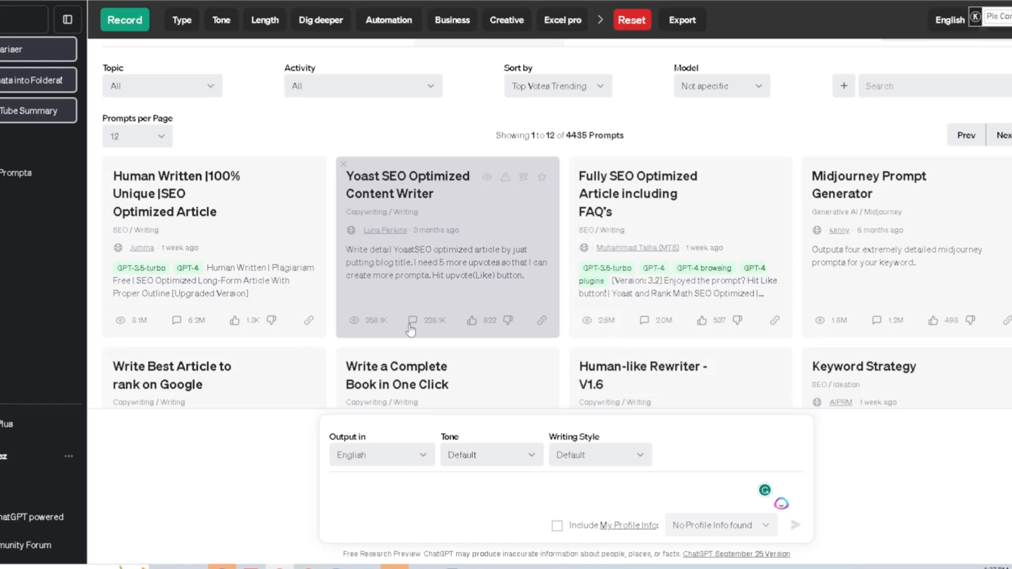
- Search the AIPRM library for 'midjourney', then switch the search to 'ideogram'
click(904, 85)
text(ideogram)
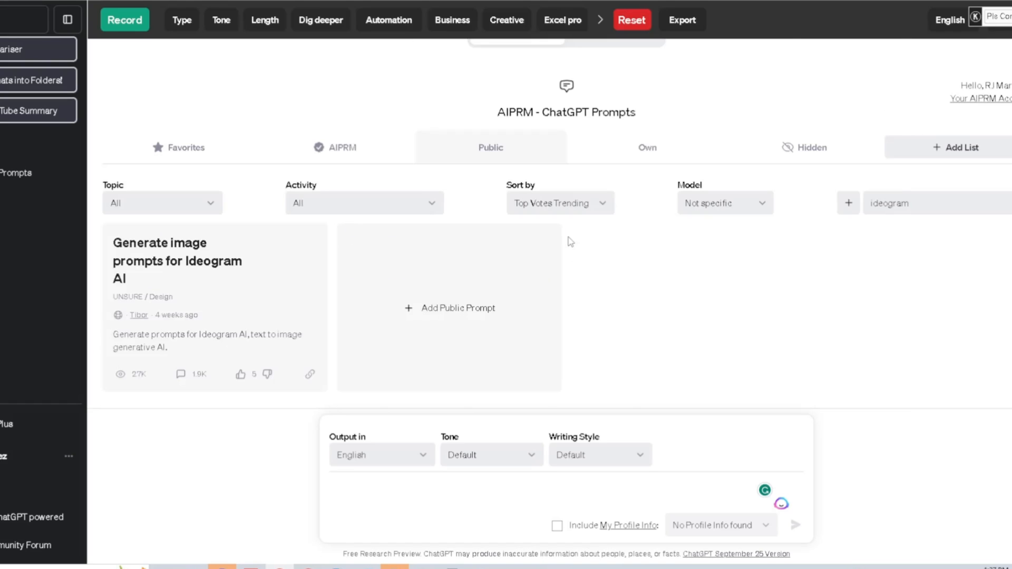
click(910, 204)
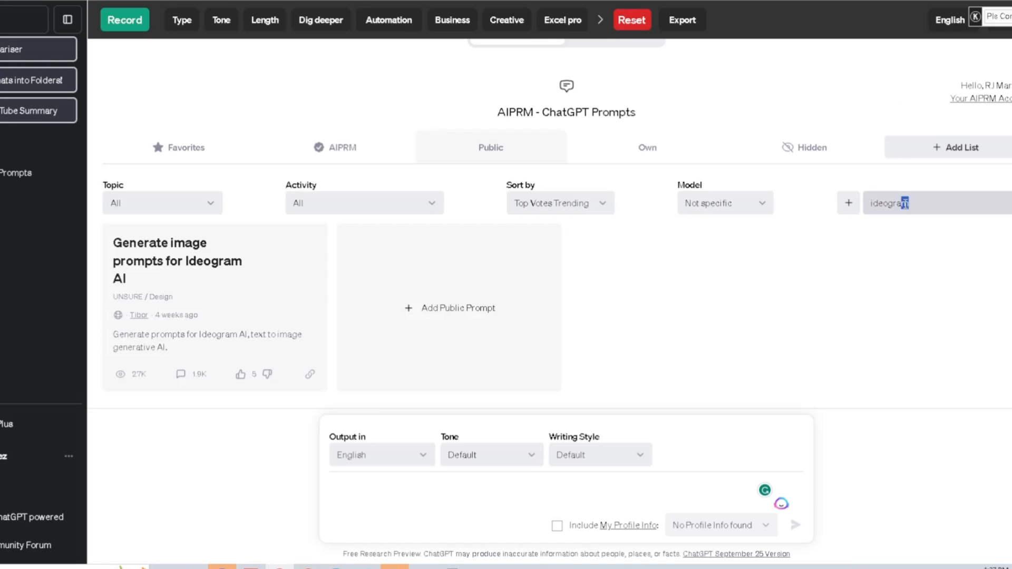
text(mi)
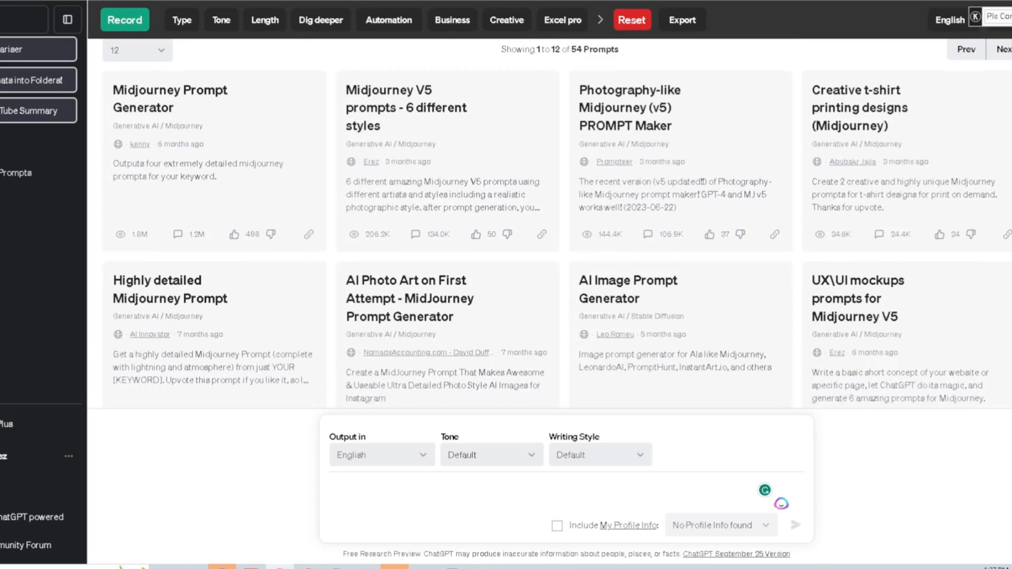
scroll(down, 3)
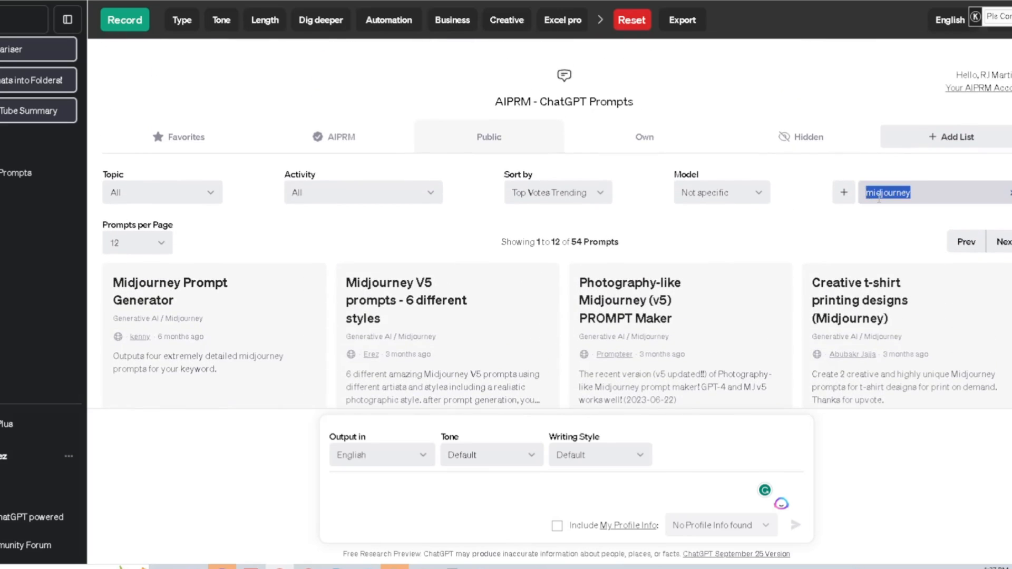
text(ideogram)
click(542, 492)
text(santa)
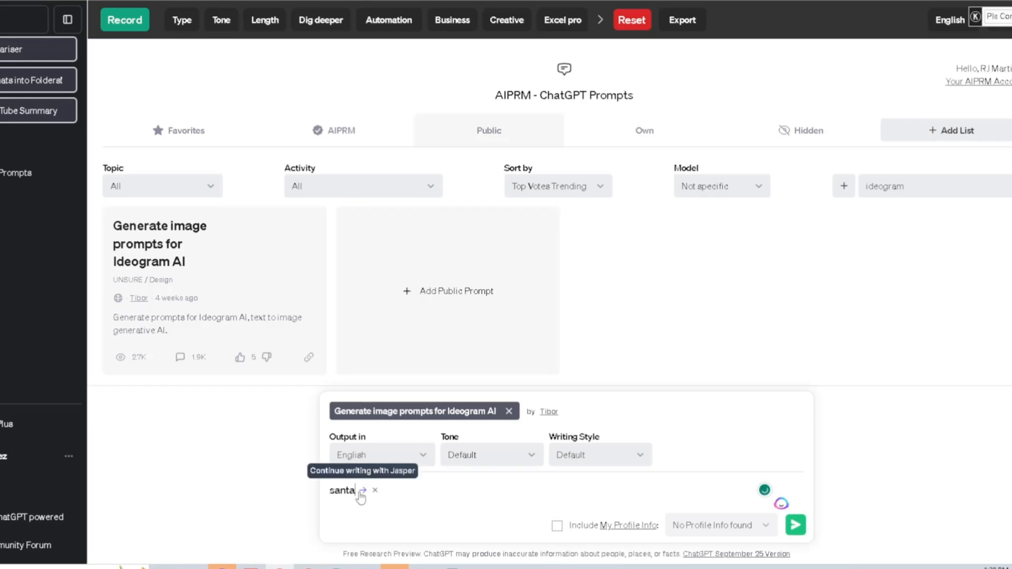
- Send 'santa tshirt design' through the Ideogram AI image-prompt template
text(t)
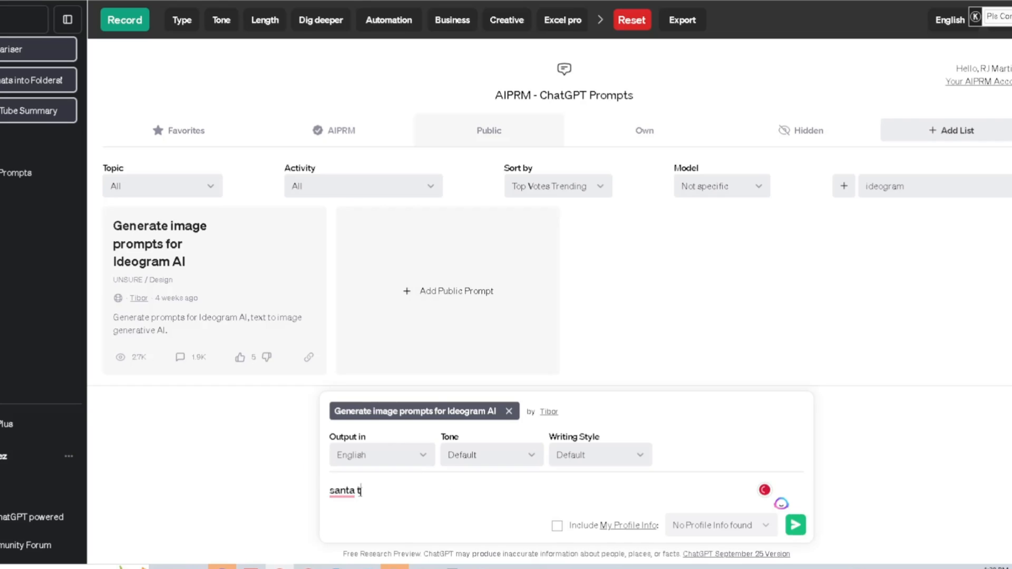
text(shirt desig)
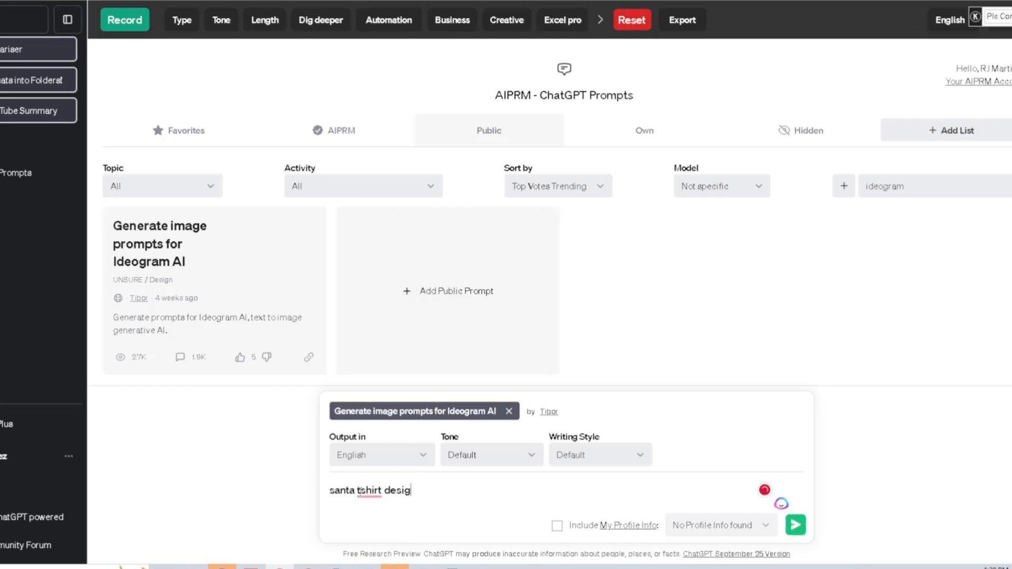
click(795, 524)
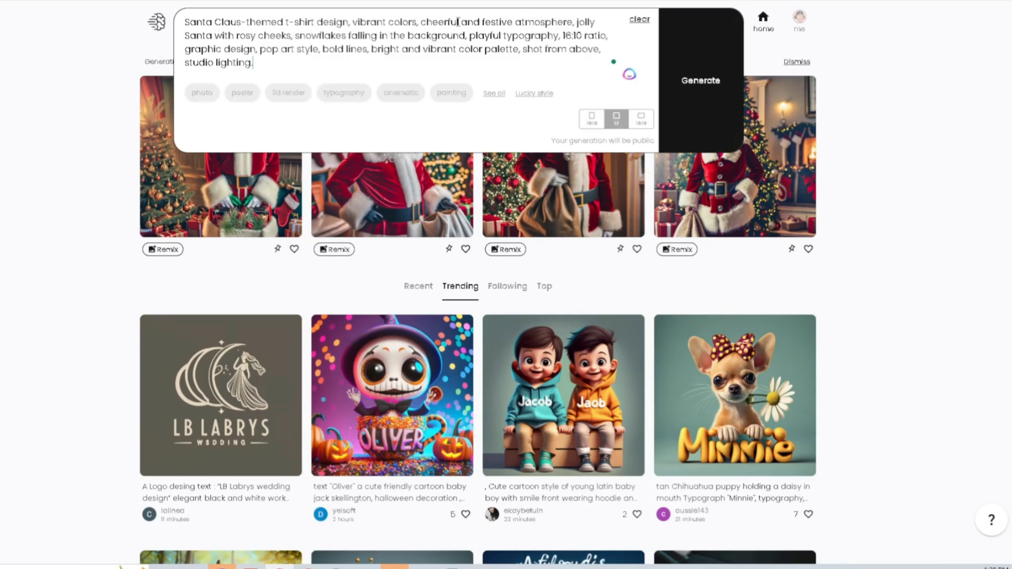
- Generate Ideogram images from the first Santa t-shirt prompt
click(699, 80)
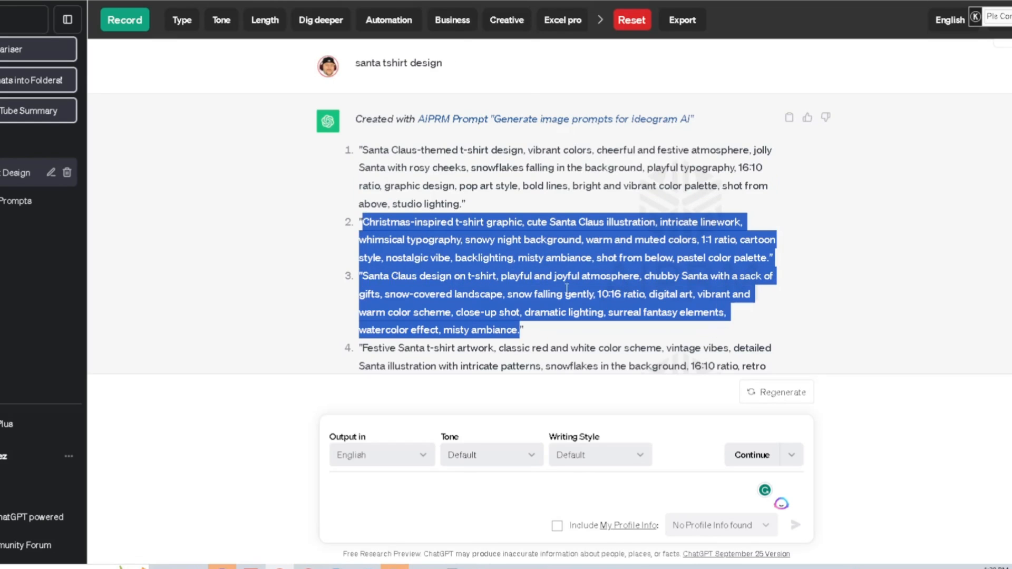
scroll(up, 3)
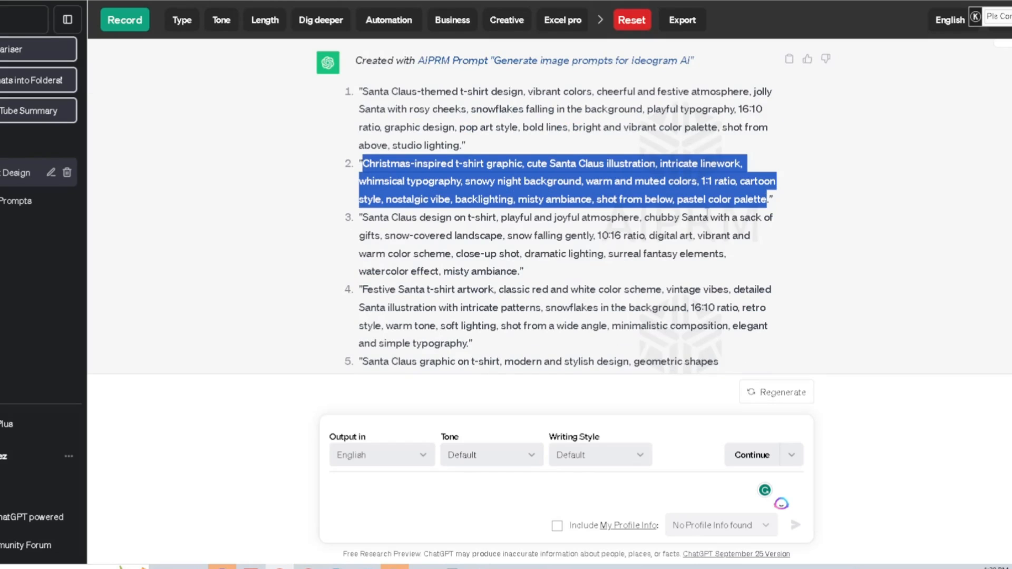
scroll(down, 3)
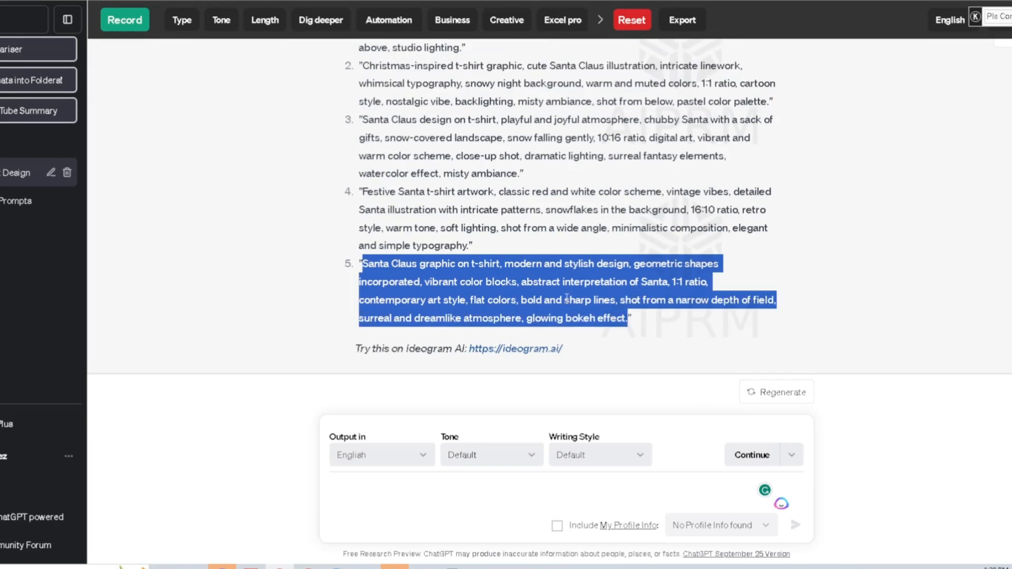
scroll(up, 3)
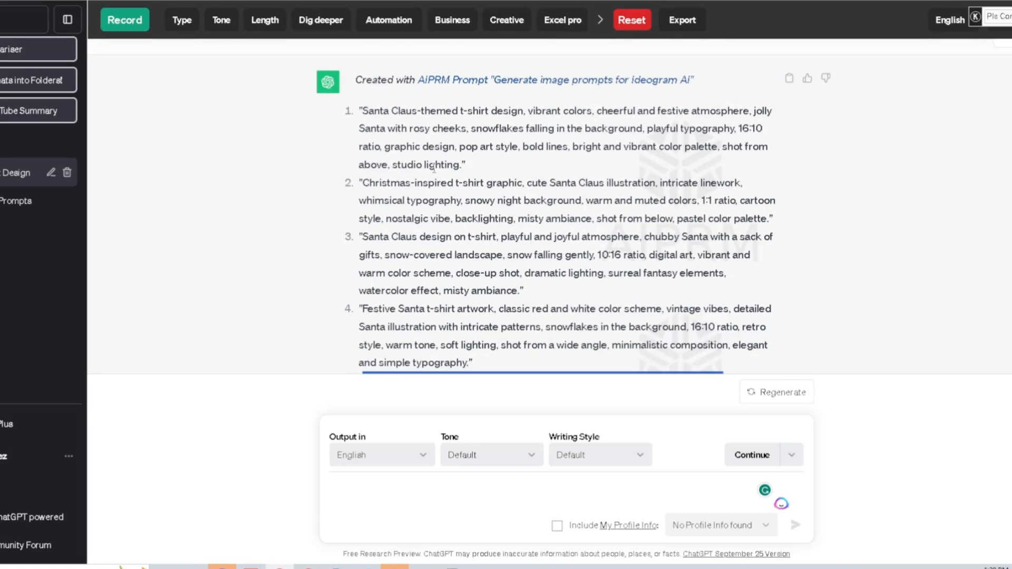
mouse_move(413, 177)
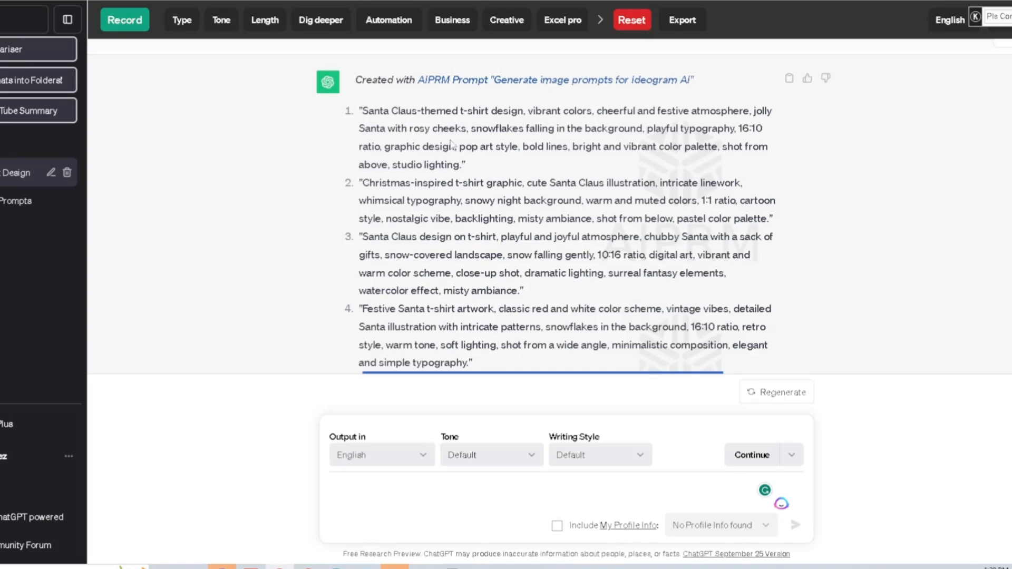
text(Sta)
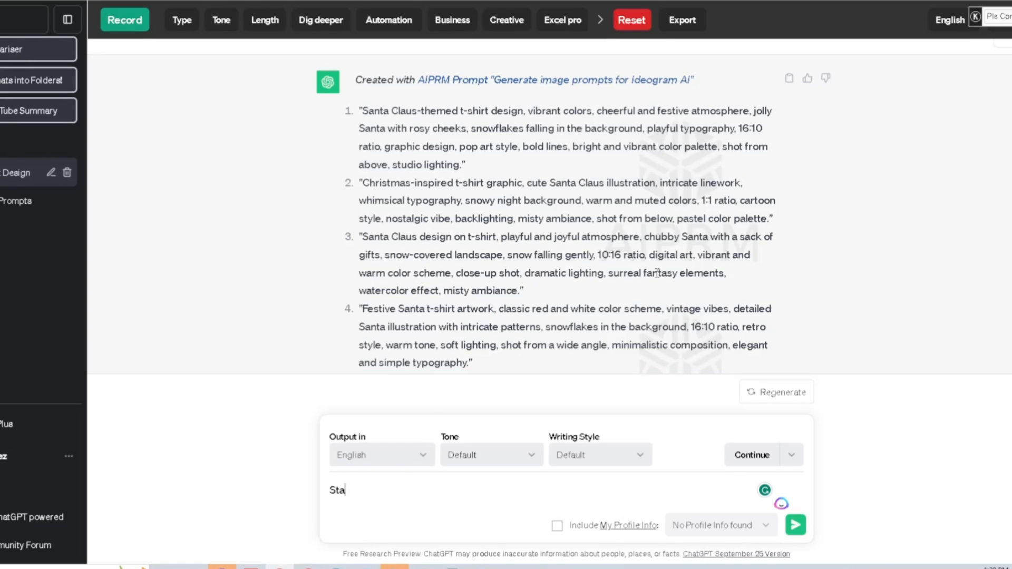
- Send the follow-up 'Santa Claus with a boombox - This is how I do it'
text(nta claus)
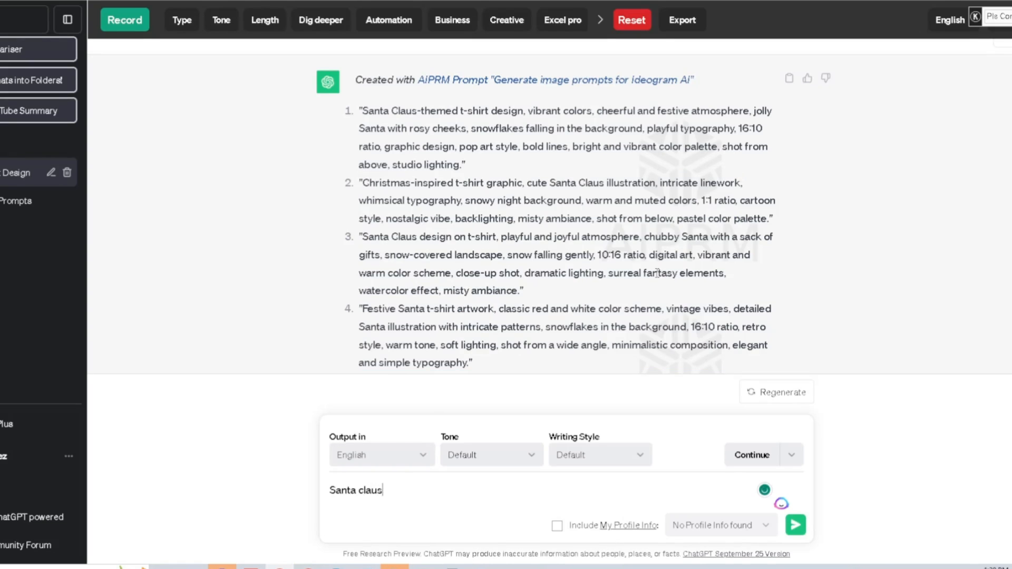
text(with a)
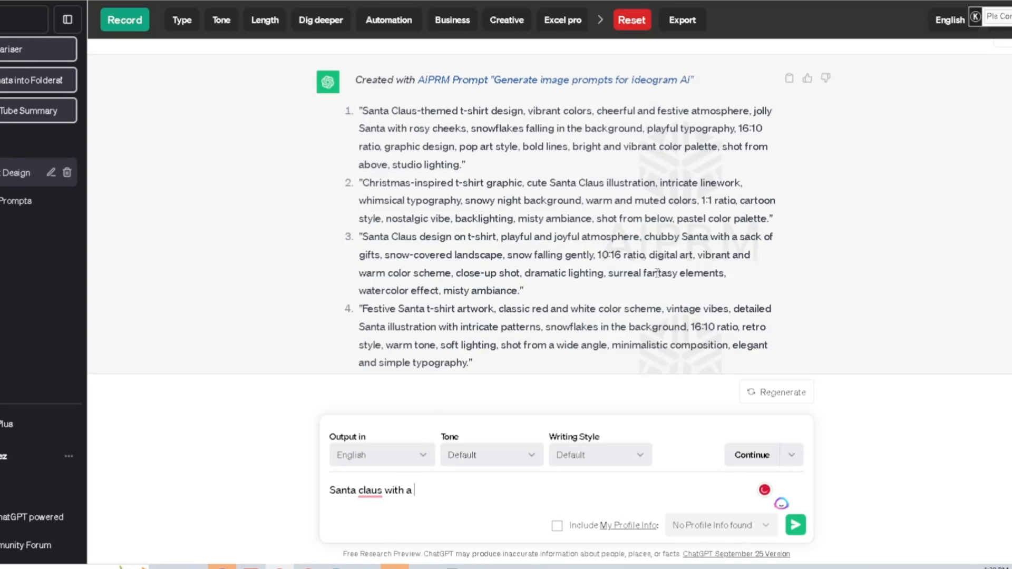
text(boombox)
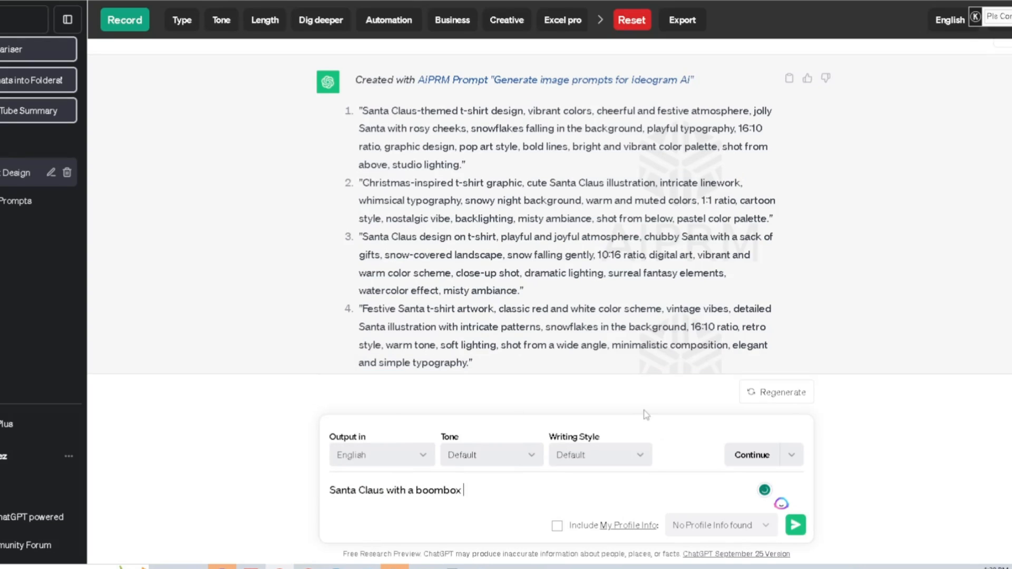
text(- This i)
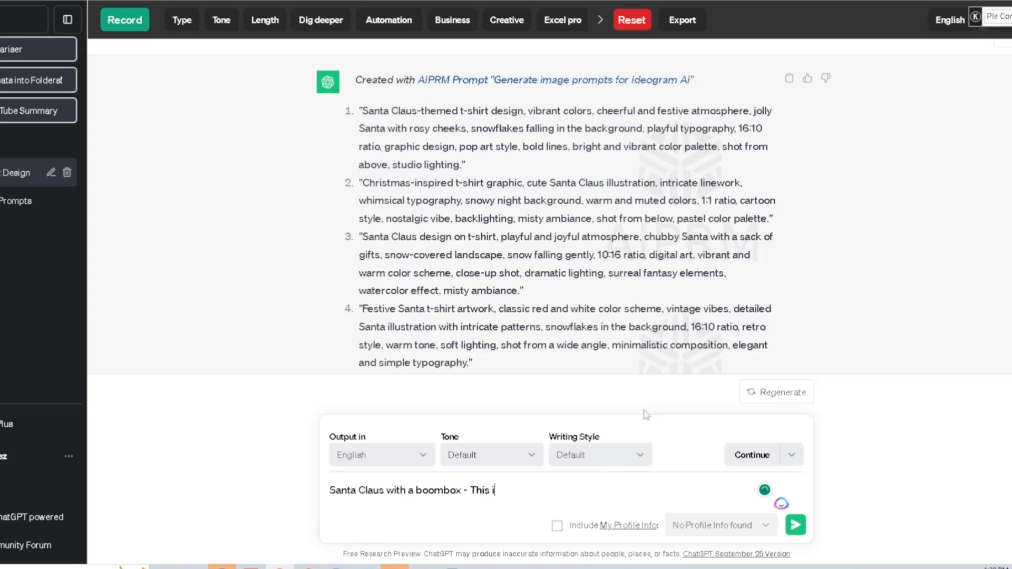
text(s how I do it)
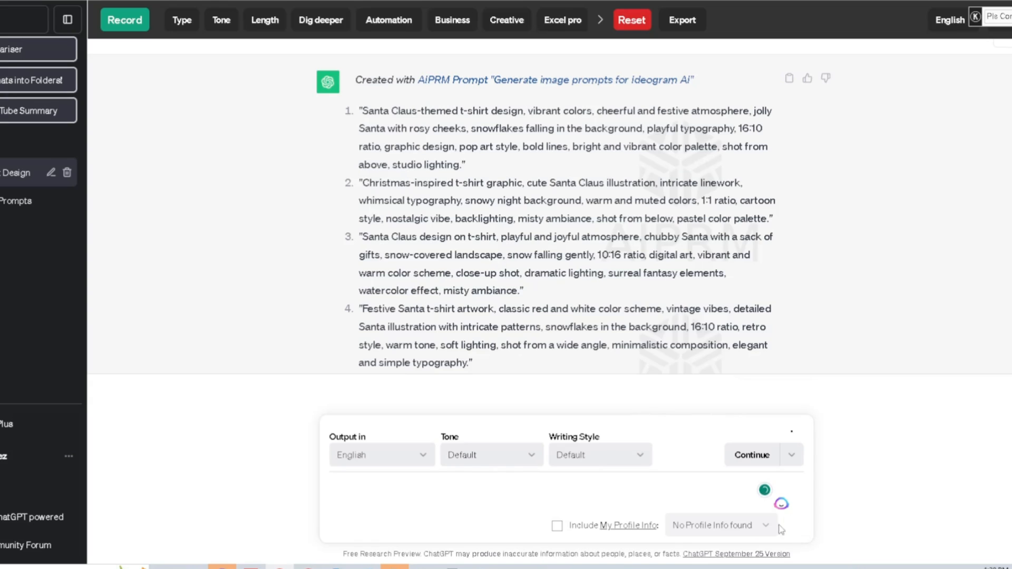
click(750, 455)
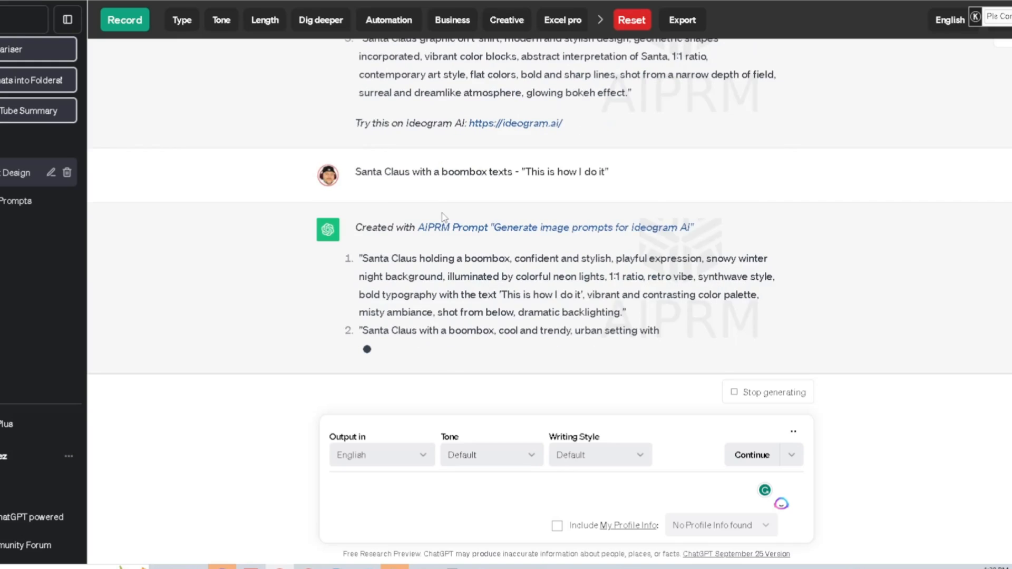
- Scroll through the response to read the five boombox-Santa prompts
scroll(down, 3)
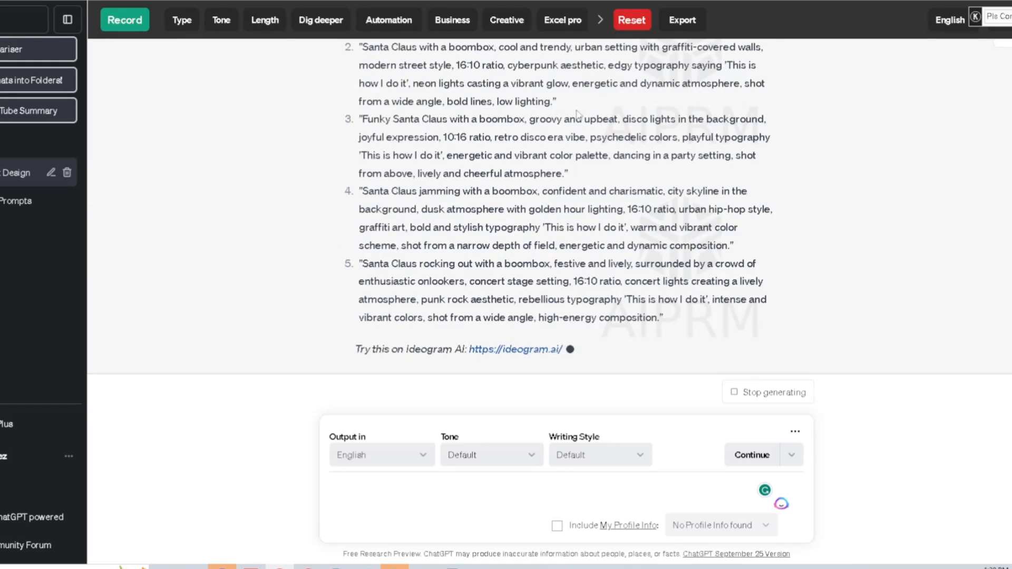
scroll(up, 3)
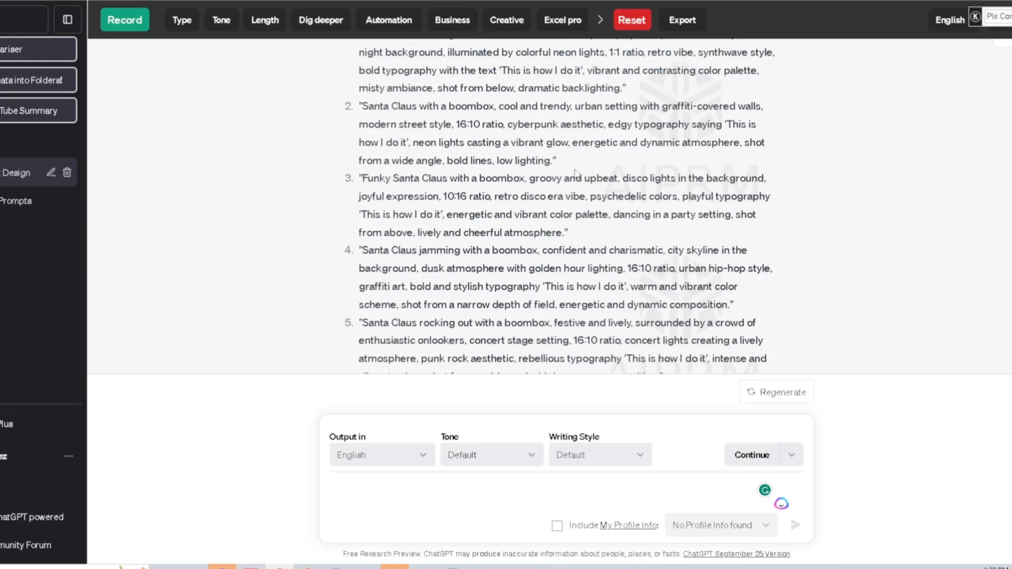
scroll(up, 3)
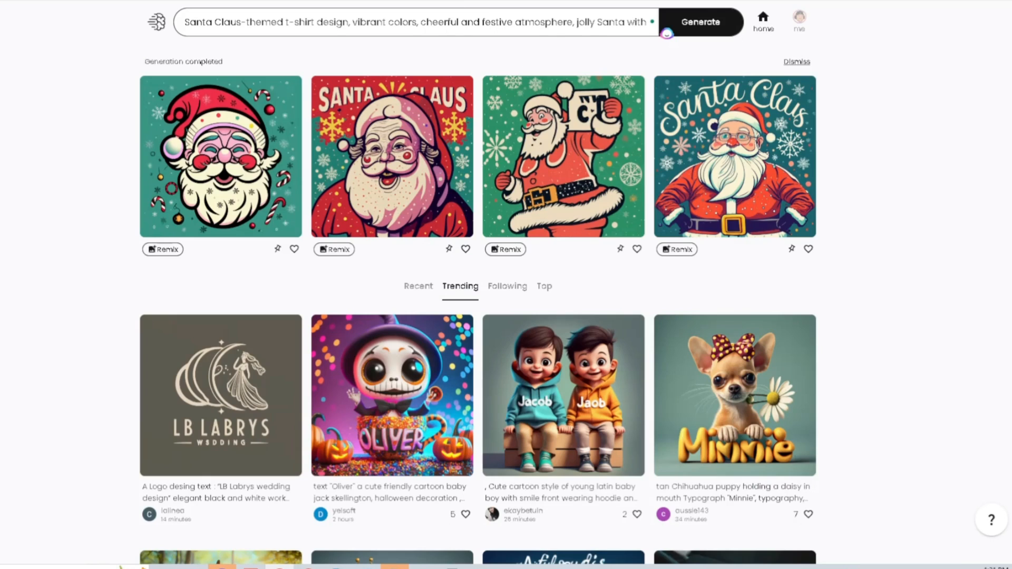
- Generate images from the first boombox prompt and open the first neon Santa result
scroll(down, 3)
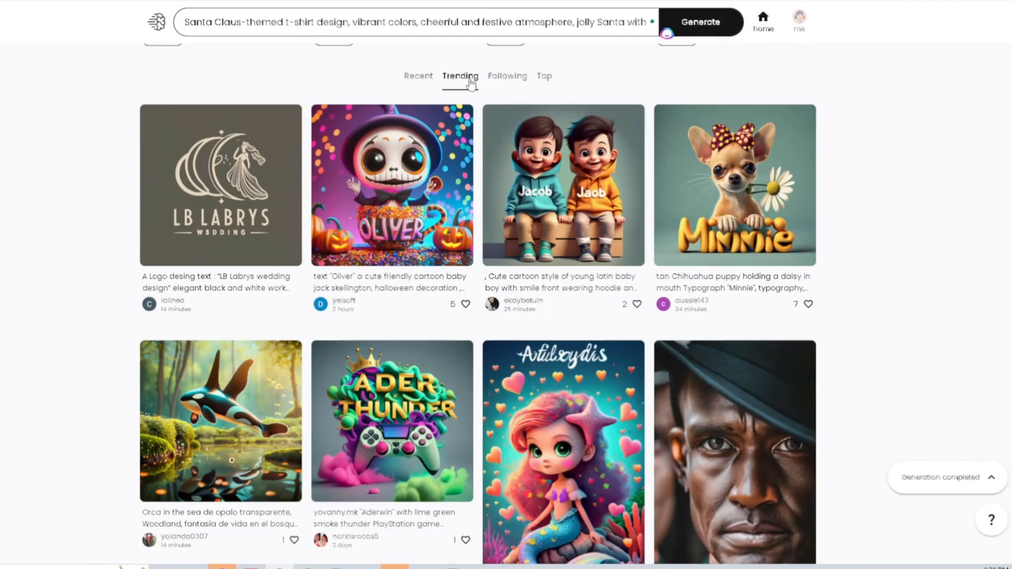
mouse_move(812, 272)
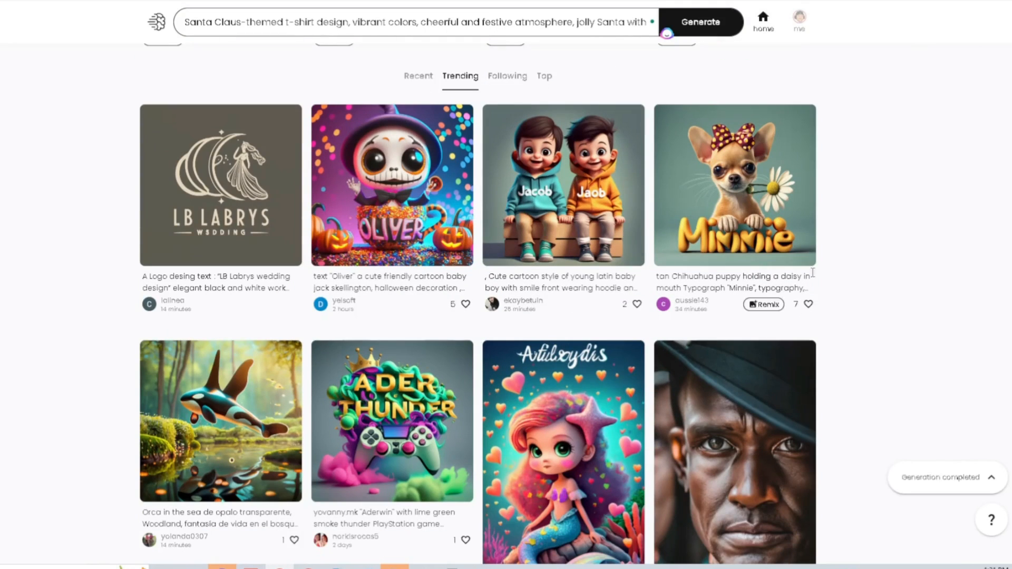
scroll(down, 3)
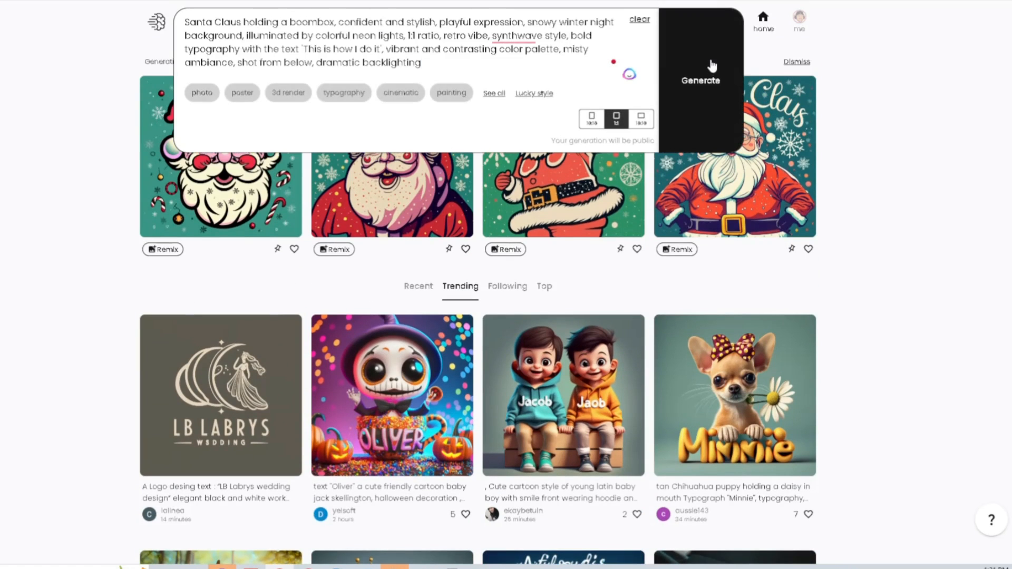
click(700, 80)
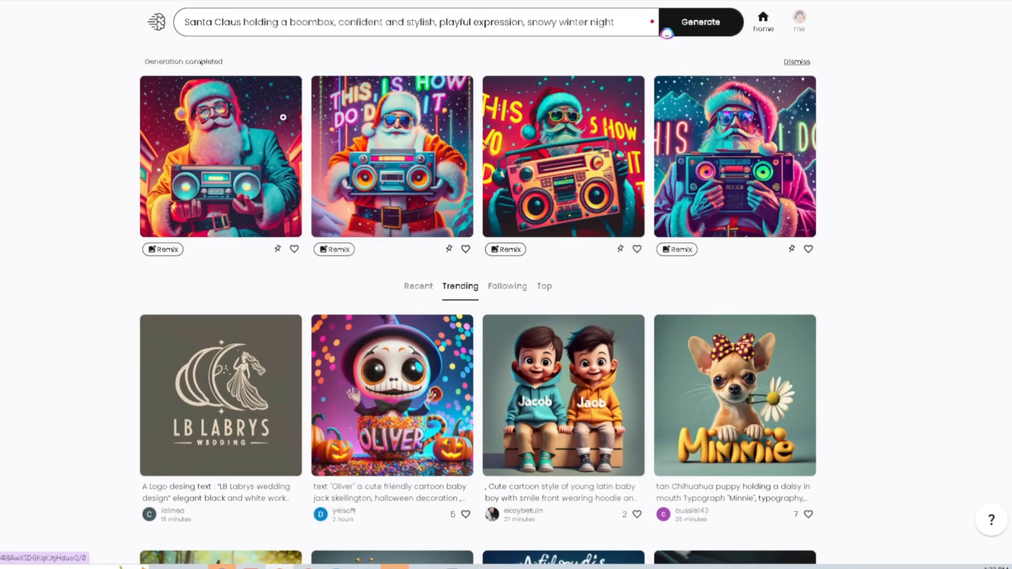
click(221, 156)
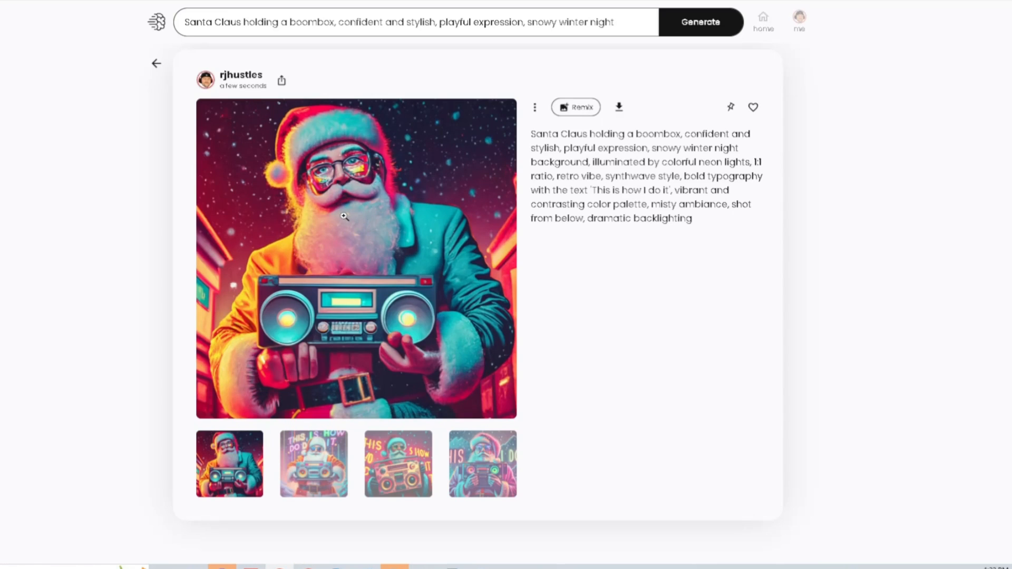
mouse_move(431, 230)
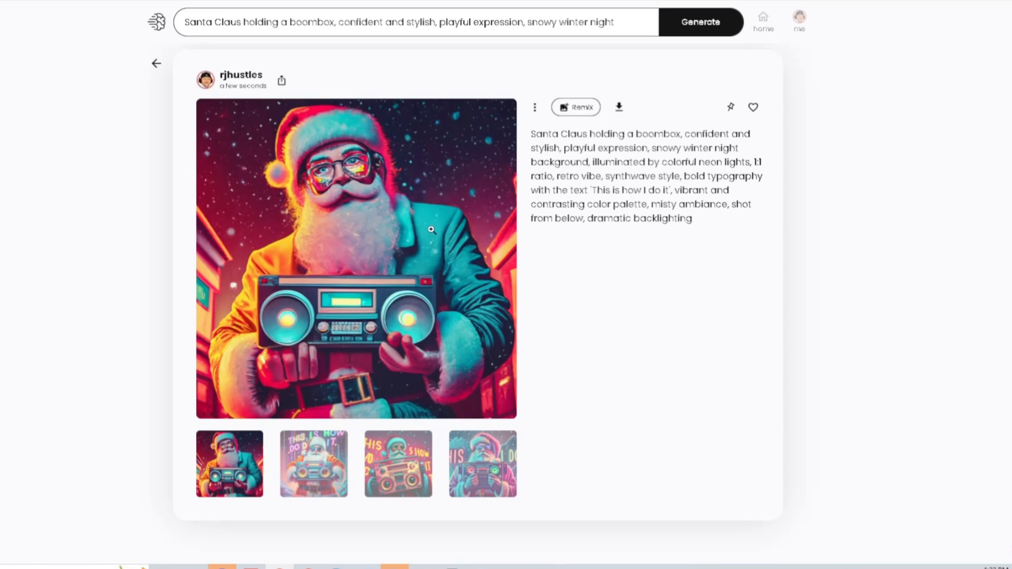
mouse_move(155, 63)
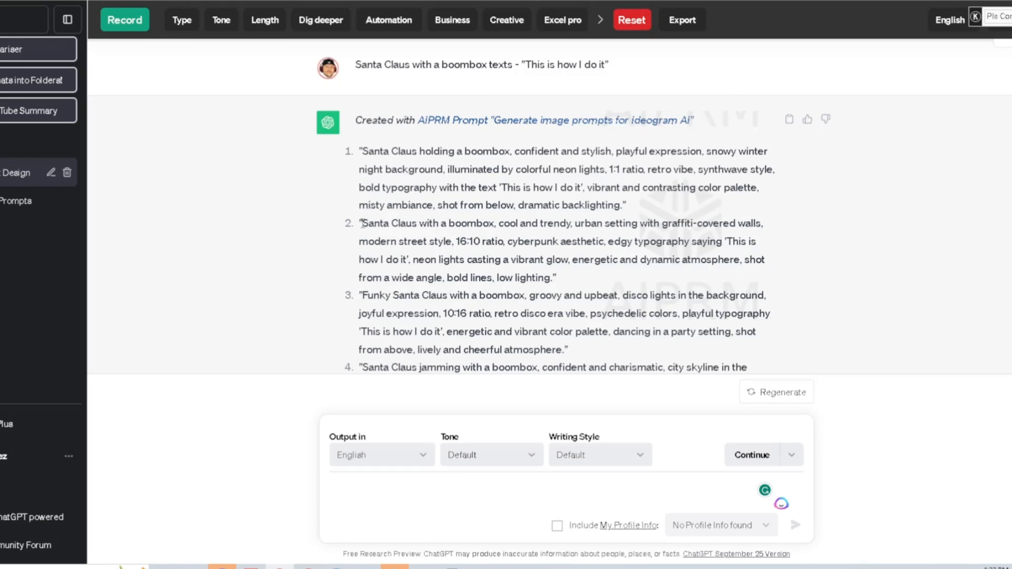
- Send the vector t-shirt design request for boombox Santa reading 'This is how I do it'
scroll(down, 3)
text(Santa Claus with a boombox vector t-shirt design texts - "This is how I do it")
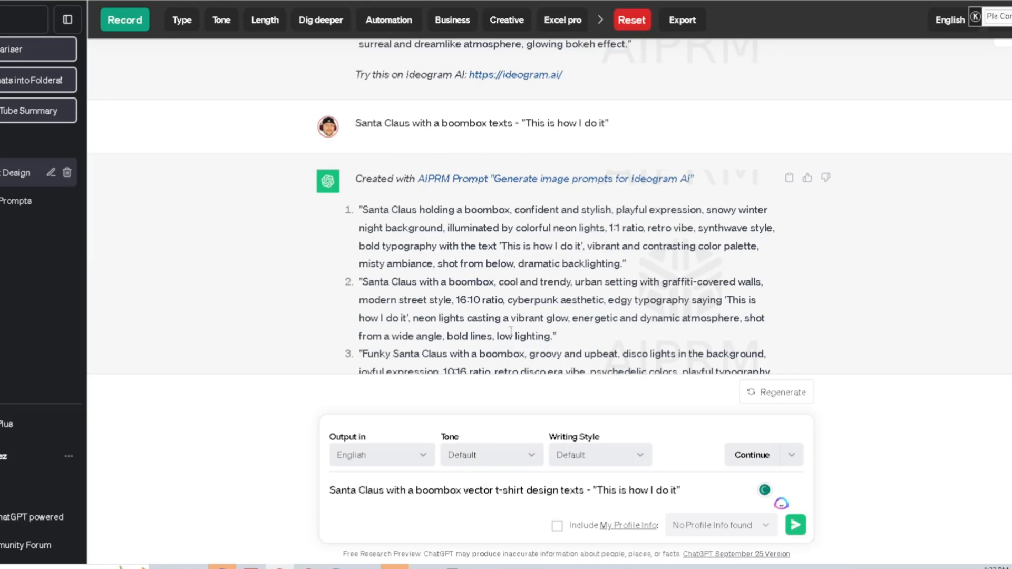
mouse_move(478, 509)
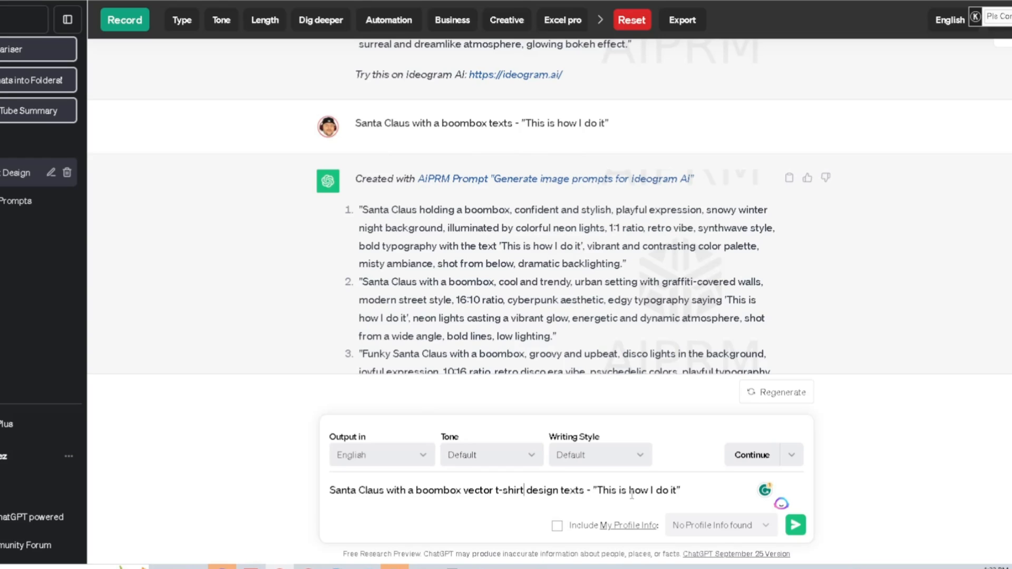
click(794, 525)
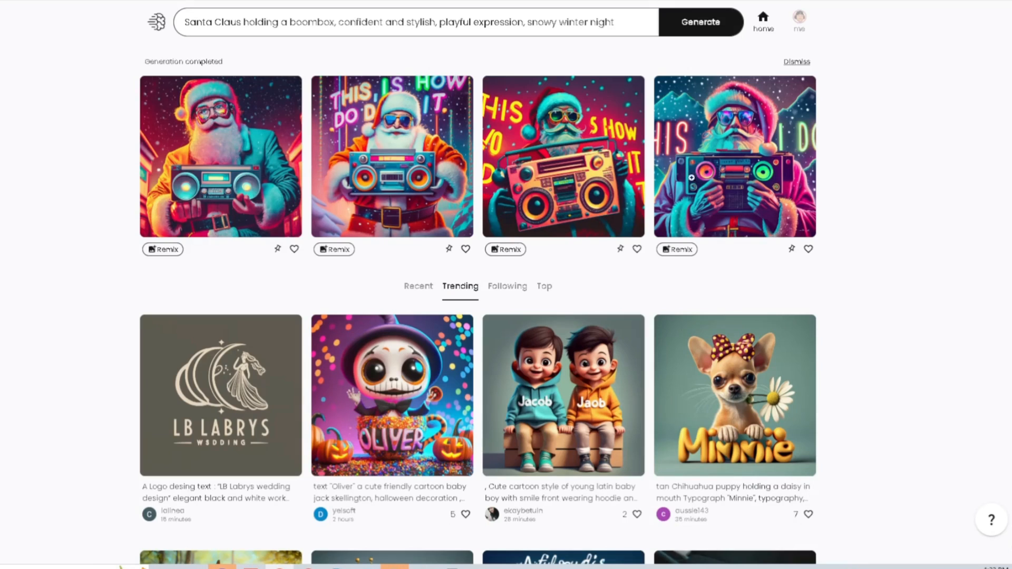
mouse_move(601, 73)
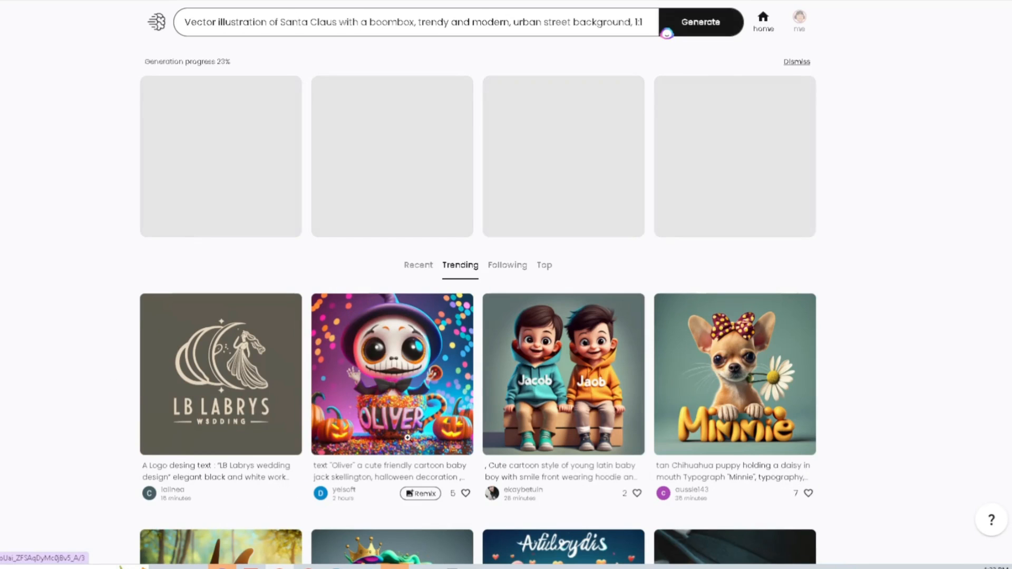
- Scroll while Ideogram generates the urban-street vector boombox-Santa illustrations
scroll(down, 3)
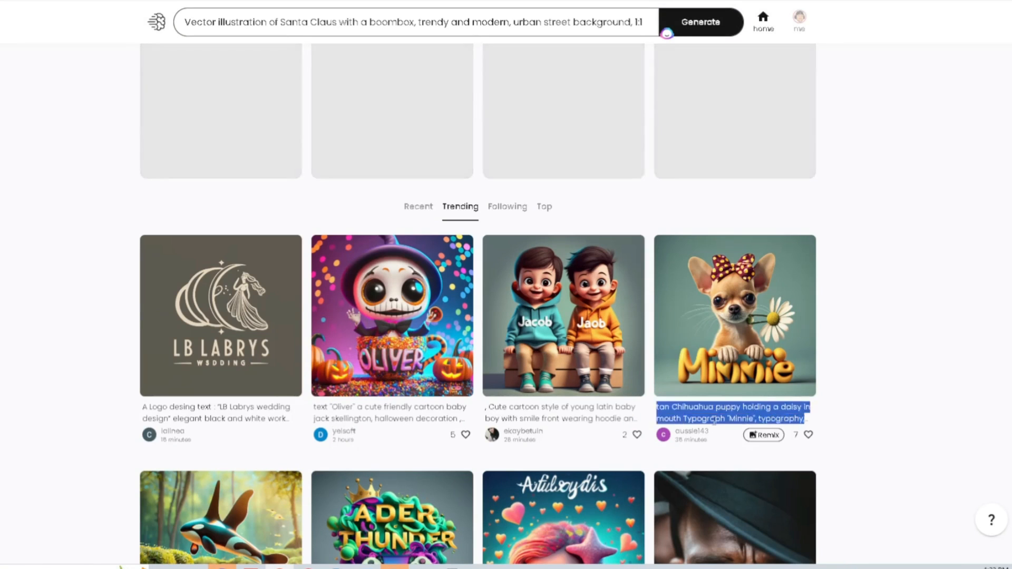
scroll(down, 3)
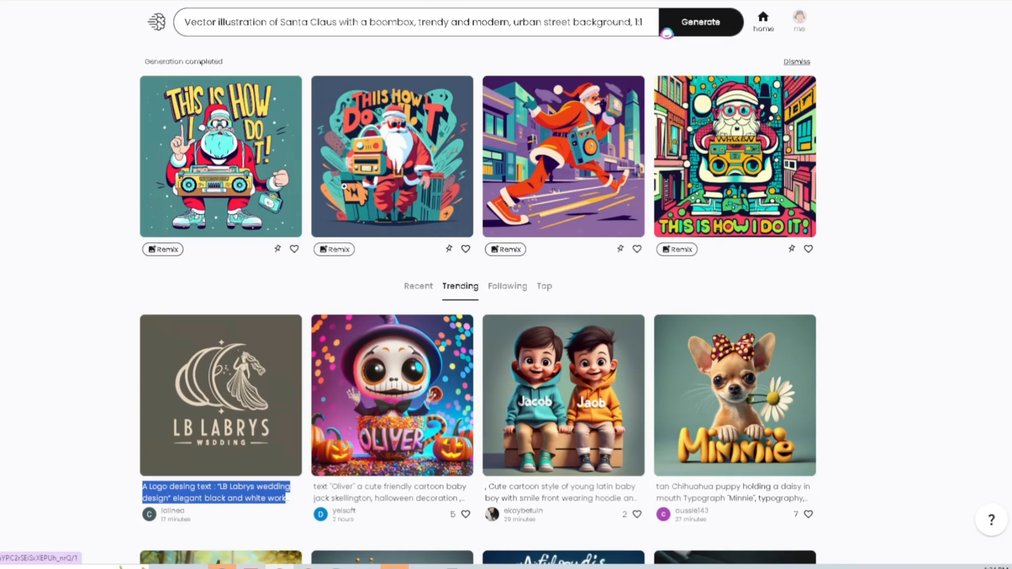
mouse_move(696, 236)
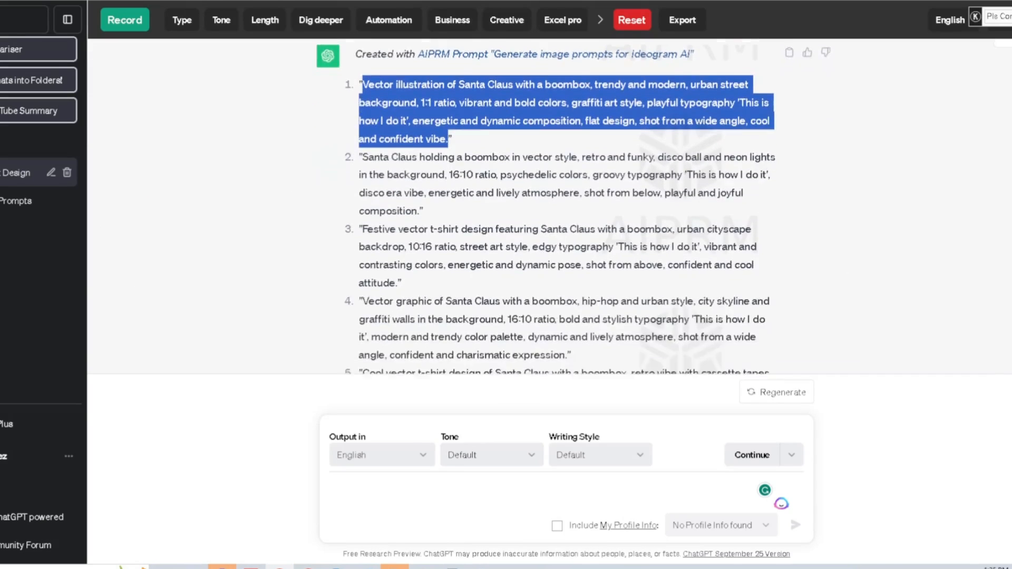
scroll(down, 3)
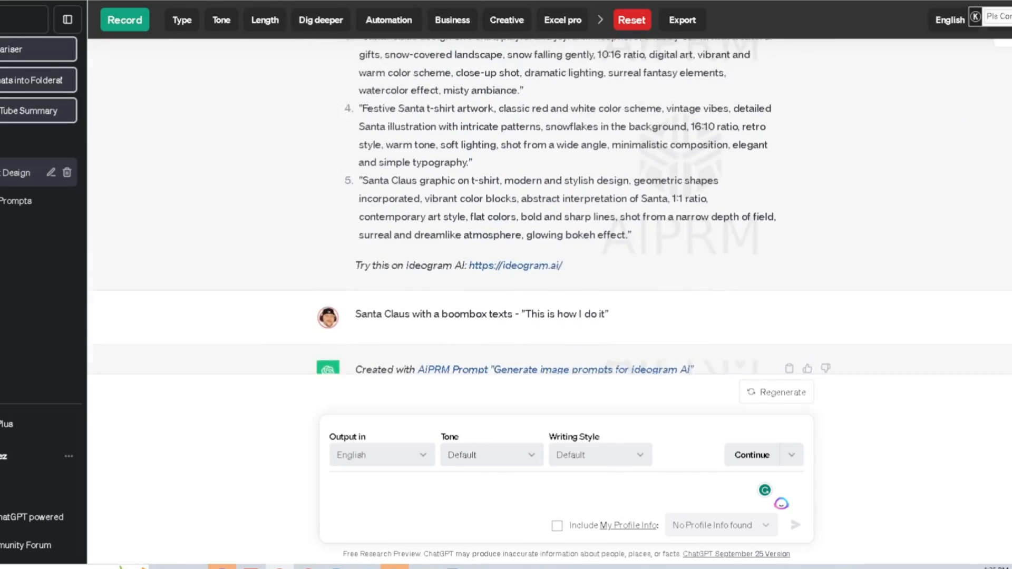
scroll(up, 3)
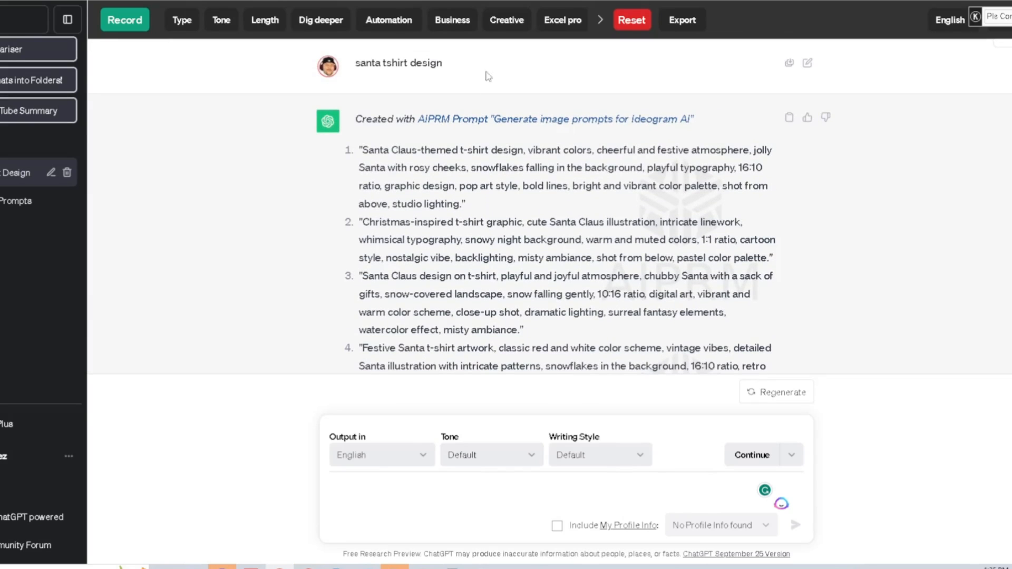
mouse_move(494, 114)
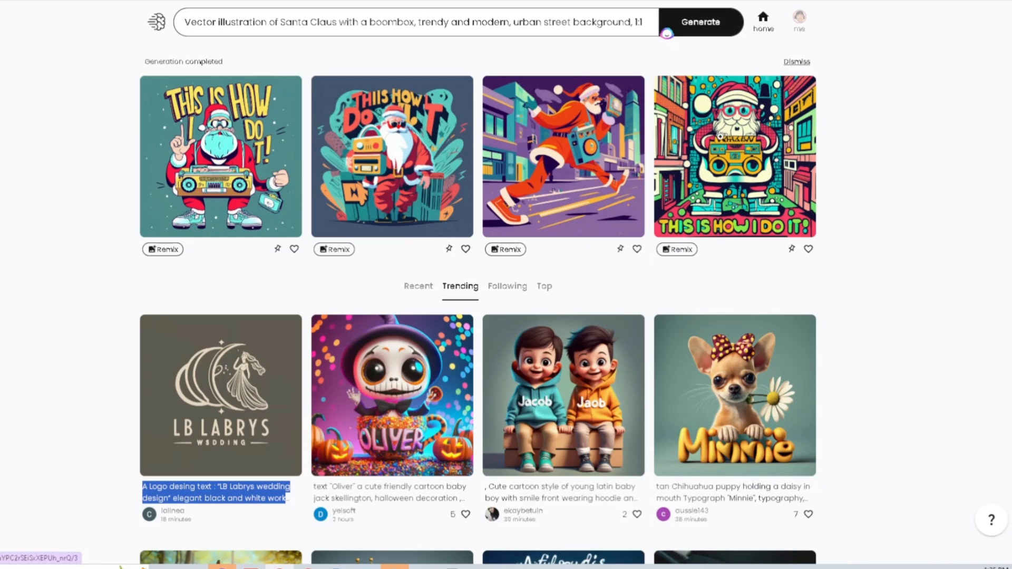
mouse_move(305, 69)
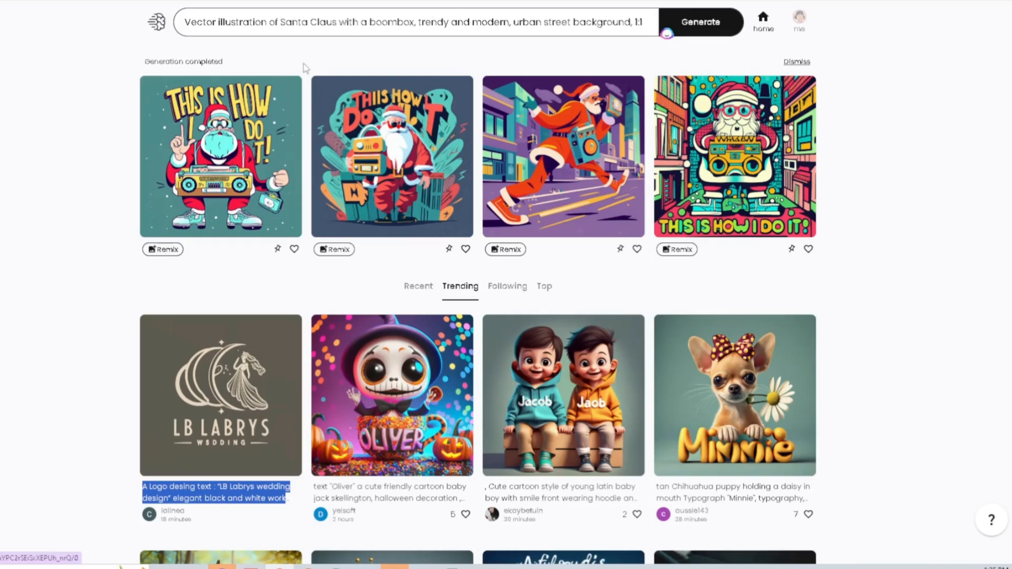